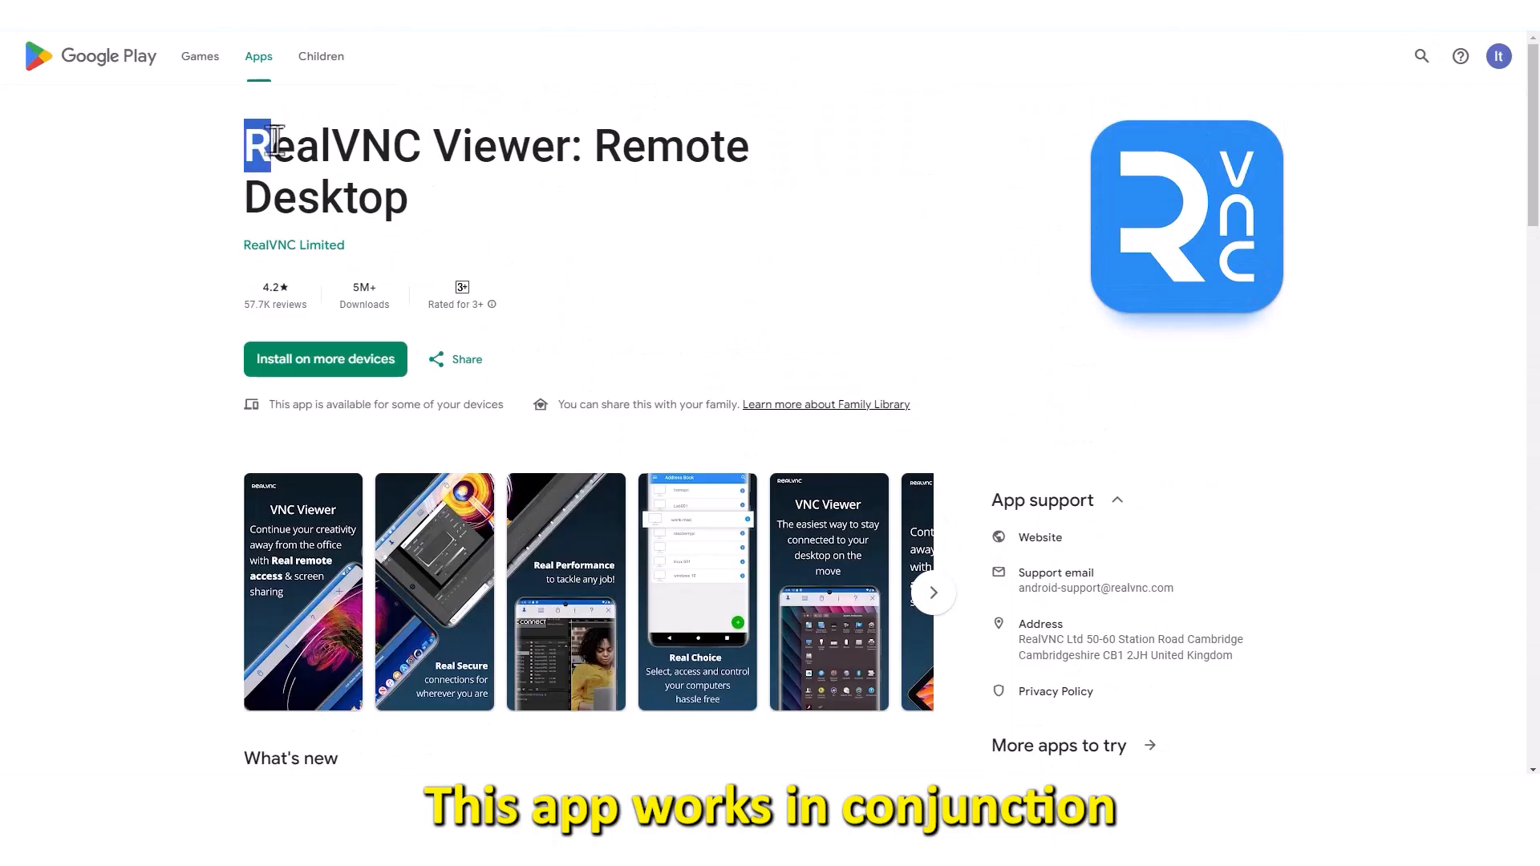
Select 'RealVNC Viewer' in the RealVNC Viewer: Remote Desktop app title
{"action": "left_click_drag", "start_coordinate": [253, 145], "coordinate": [579, 152]}
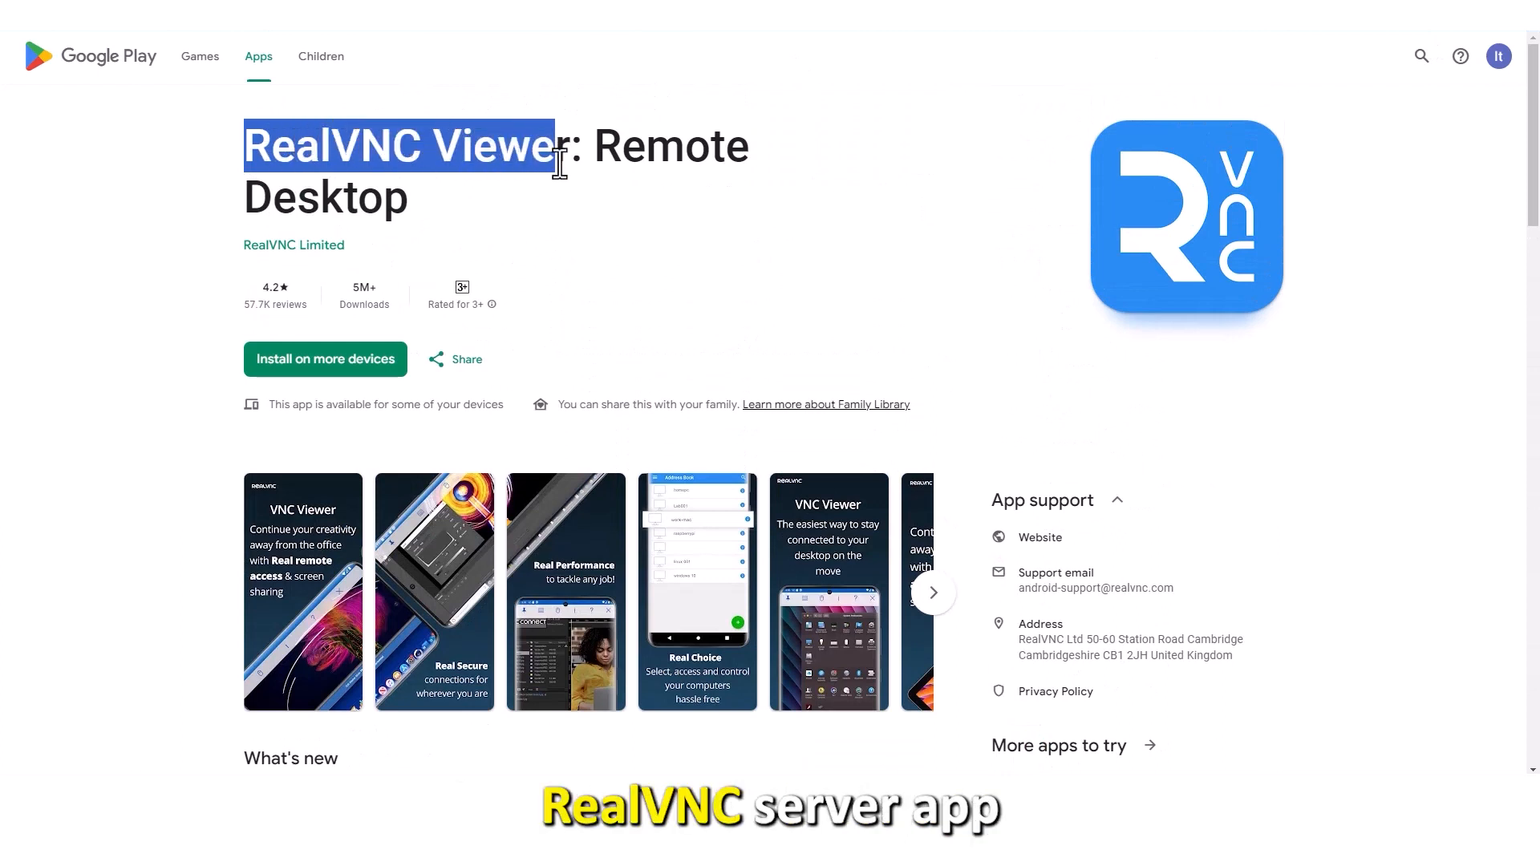